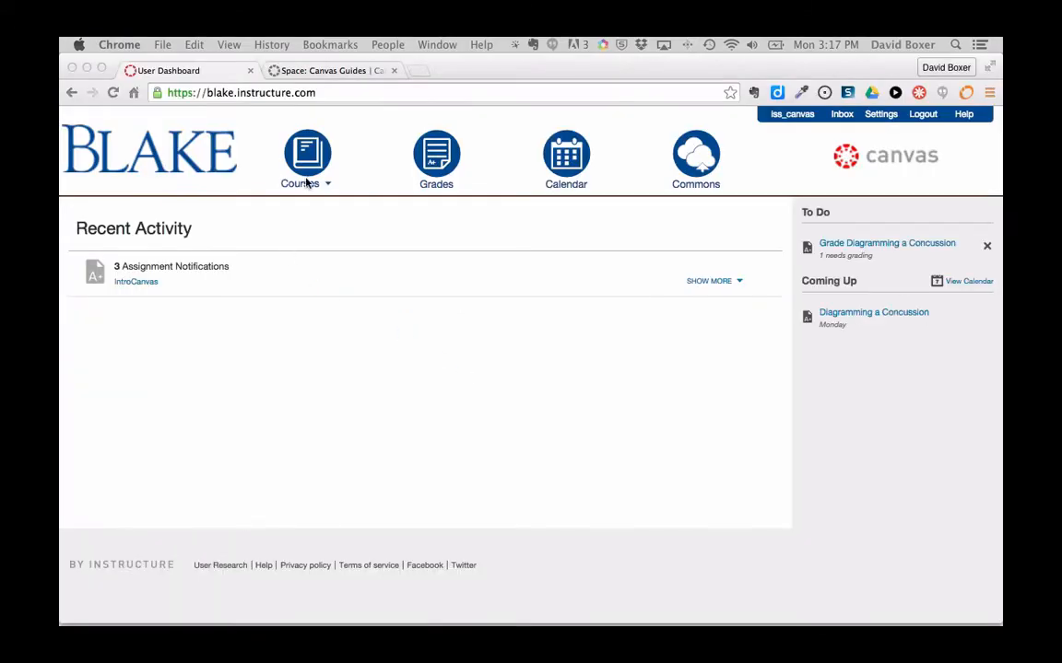
Step: Navigate from the dashboard into the Intro to Canvas course and on to its Assignments page
left_click(306, 156)
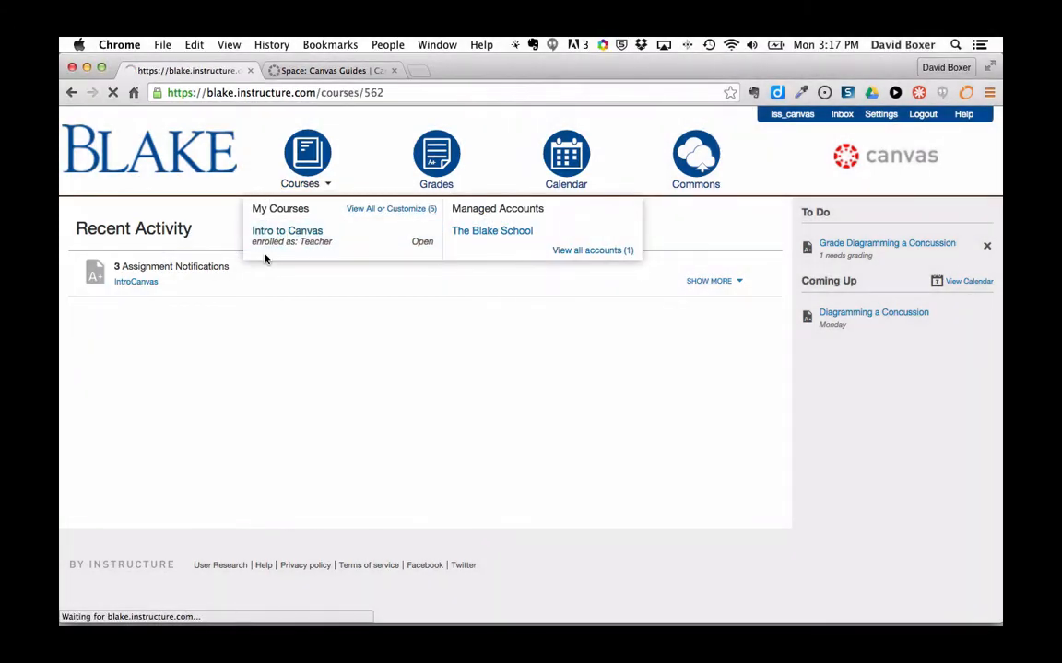
left_click(288, 230)
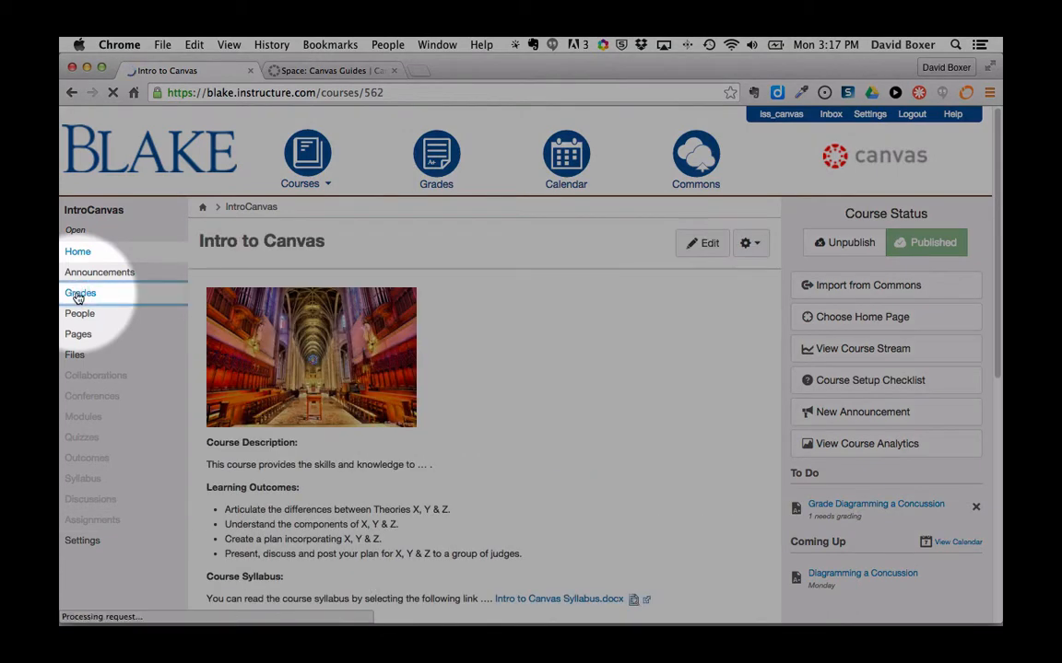
left_click(81, 291)
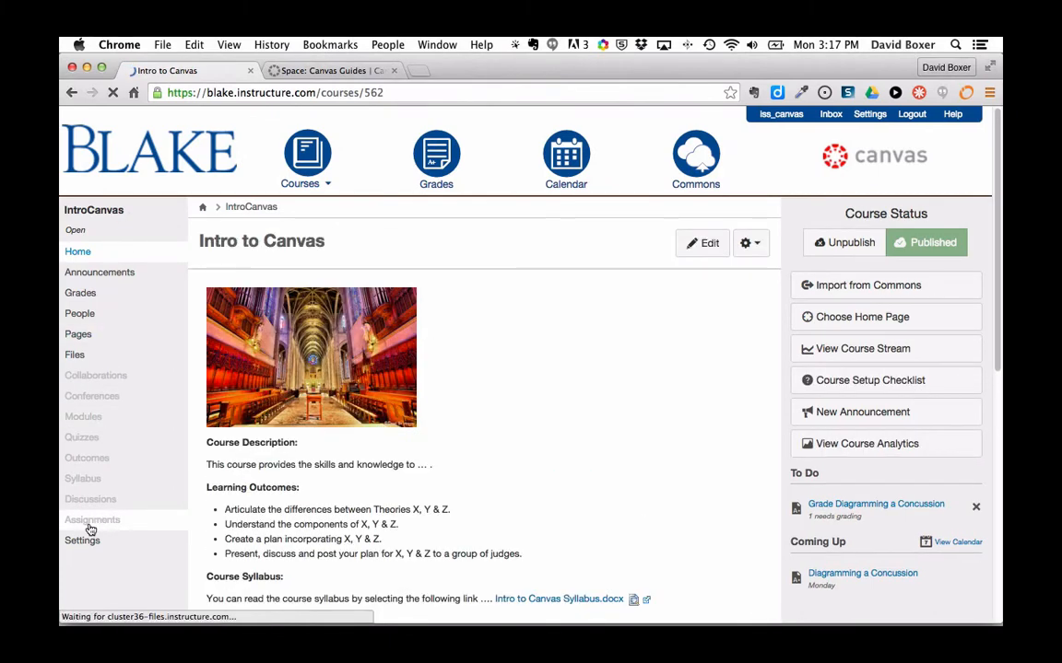
left_click(92, 520)
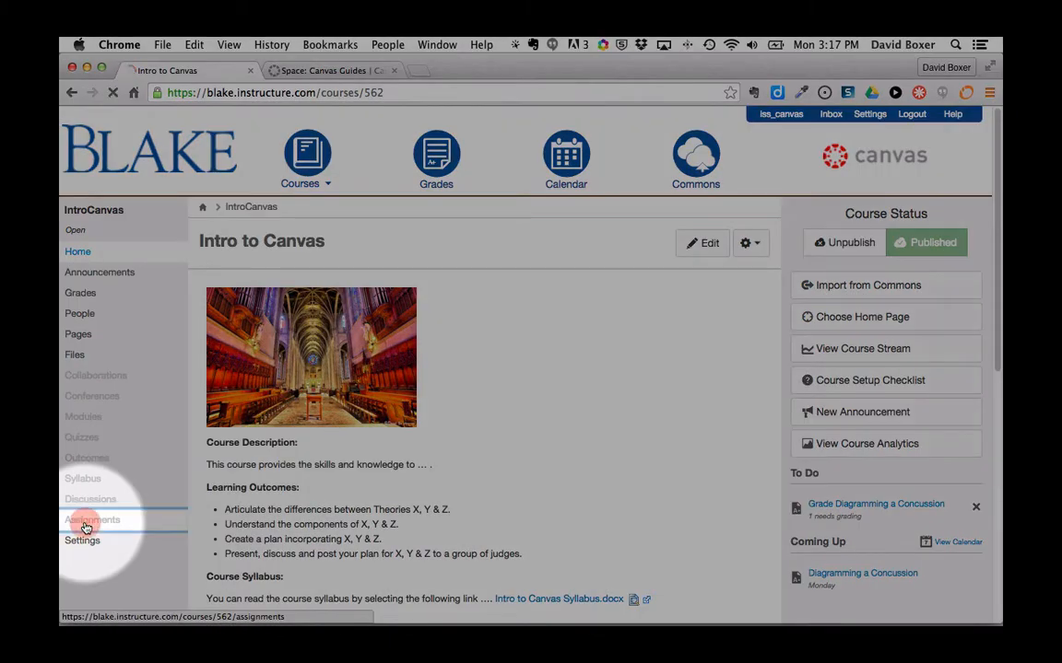
Step: Create a new assignment group named Quizzes and collapse the Non-Graded Assignments group
left_click(92, 520)
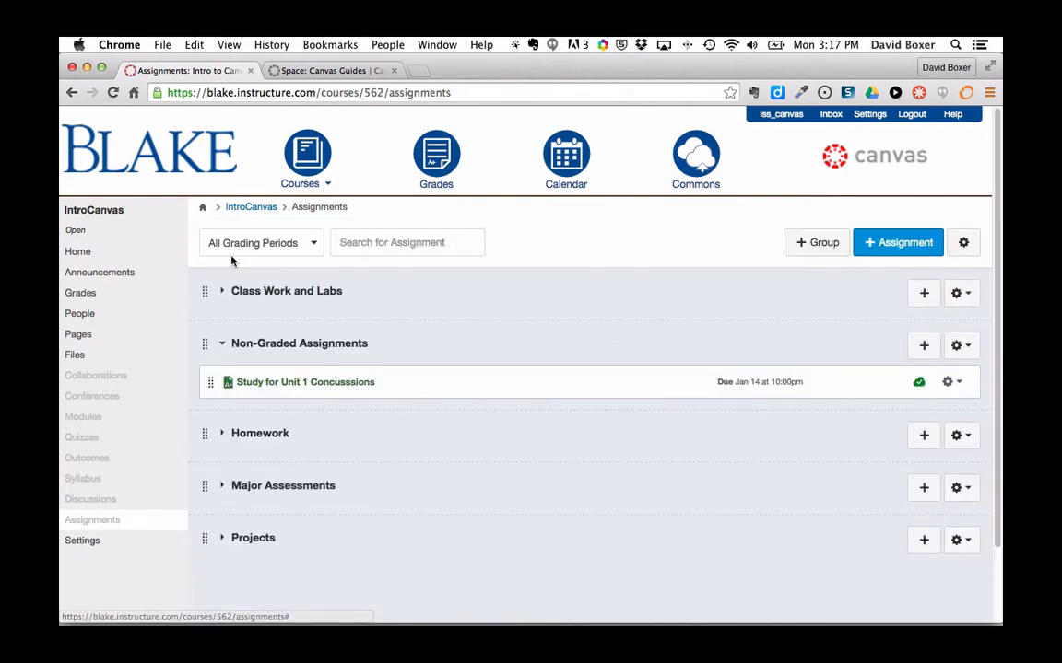
mouse_move(254, 610)
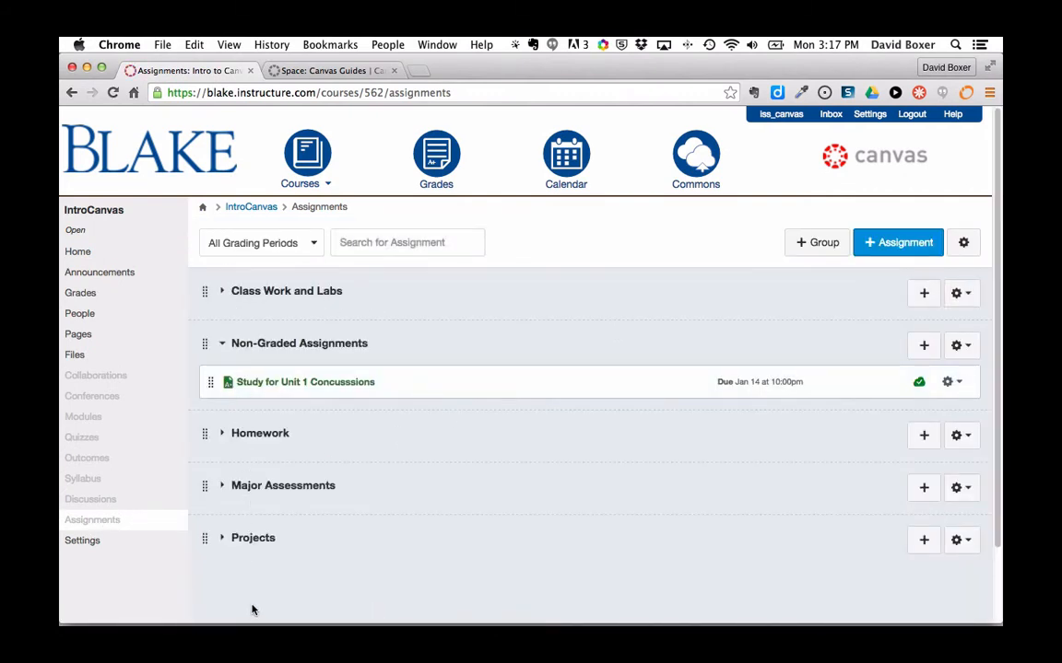
mouse_move(286, 382)
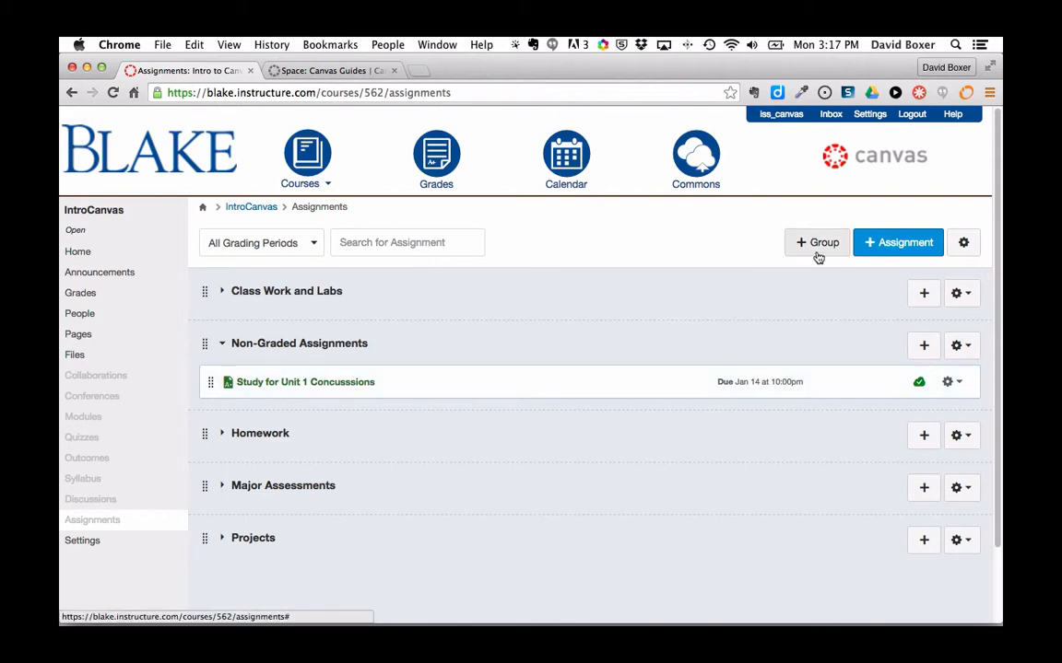
left_click(819, 244)
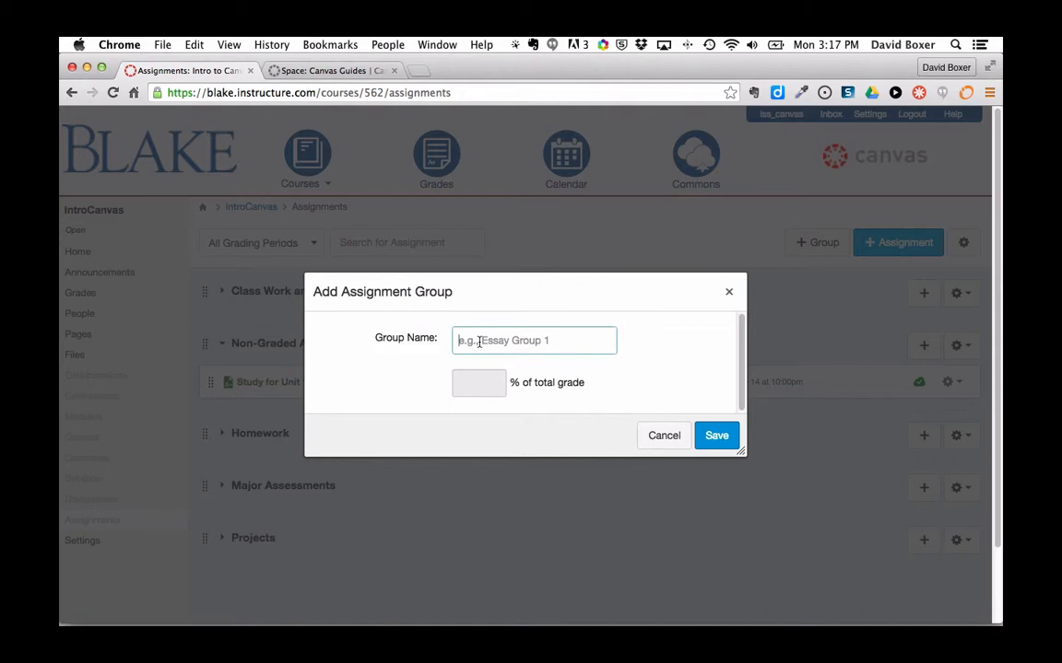
type("Quiz")
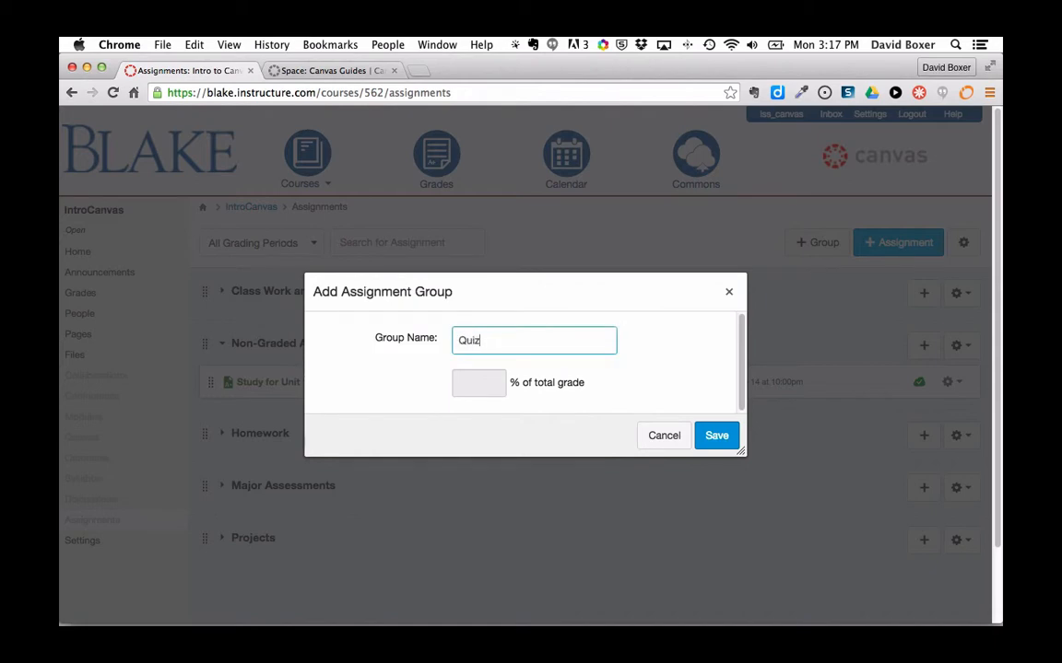
left_click(715, 435)
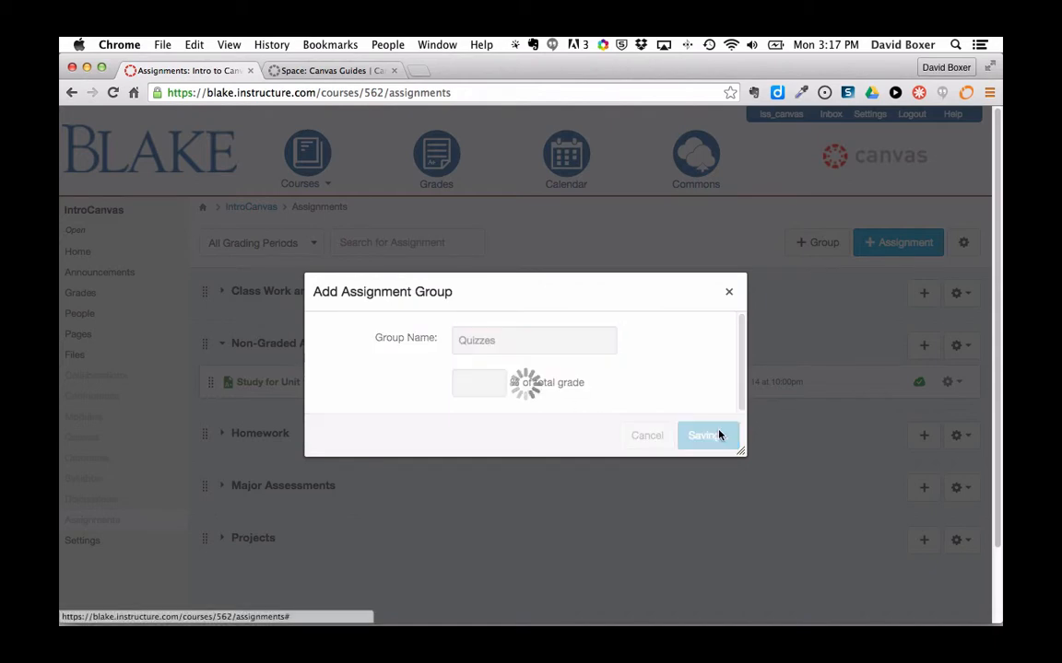
left_click(704, 435)
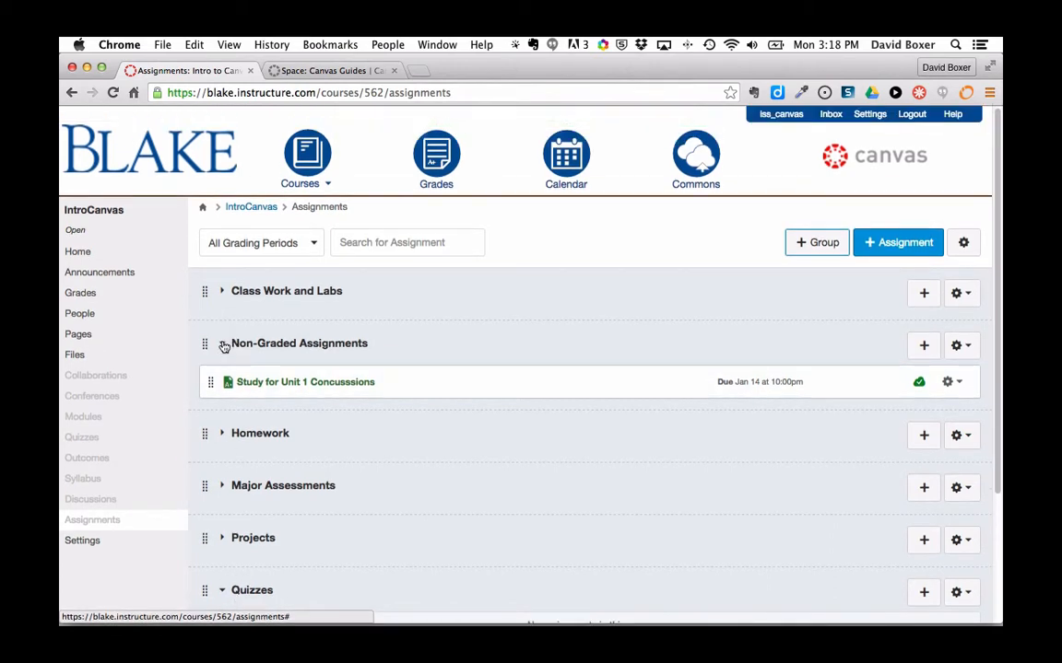
left_click(221, 343)
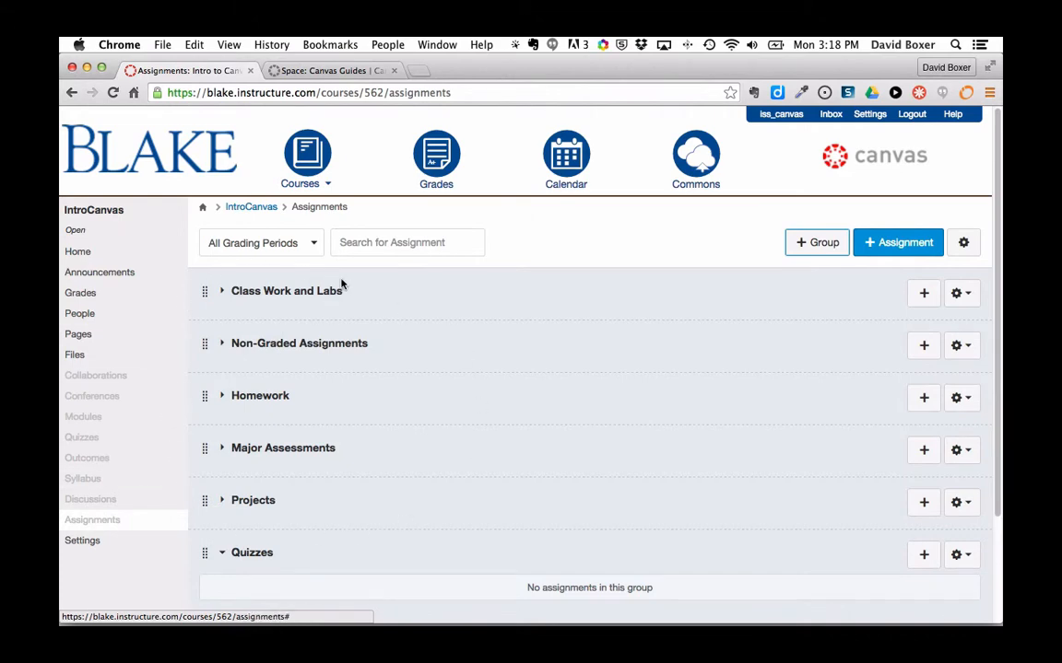
mouse_move(256, 505)
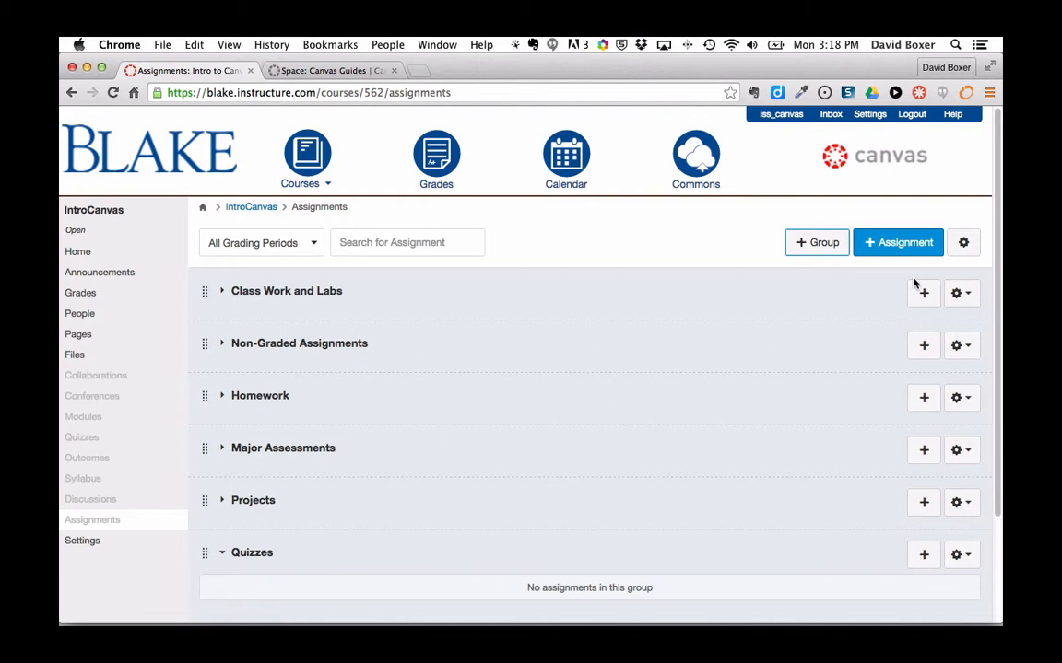
Step: Enable weighting the final grade by groups and enter the first weights, 20 and 10 percent
left_click(962, 243)
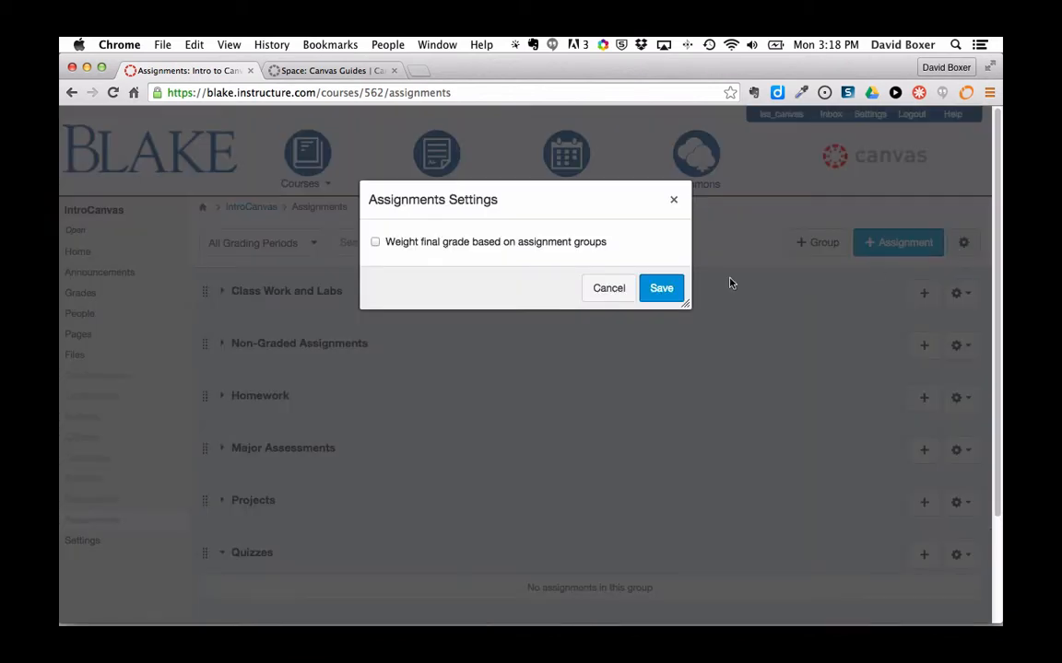
left_click(376, 242)
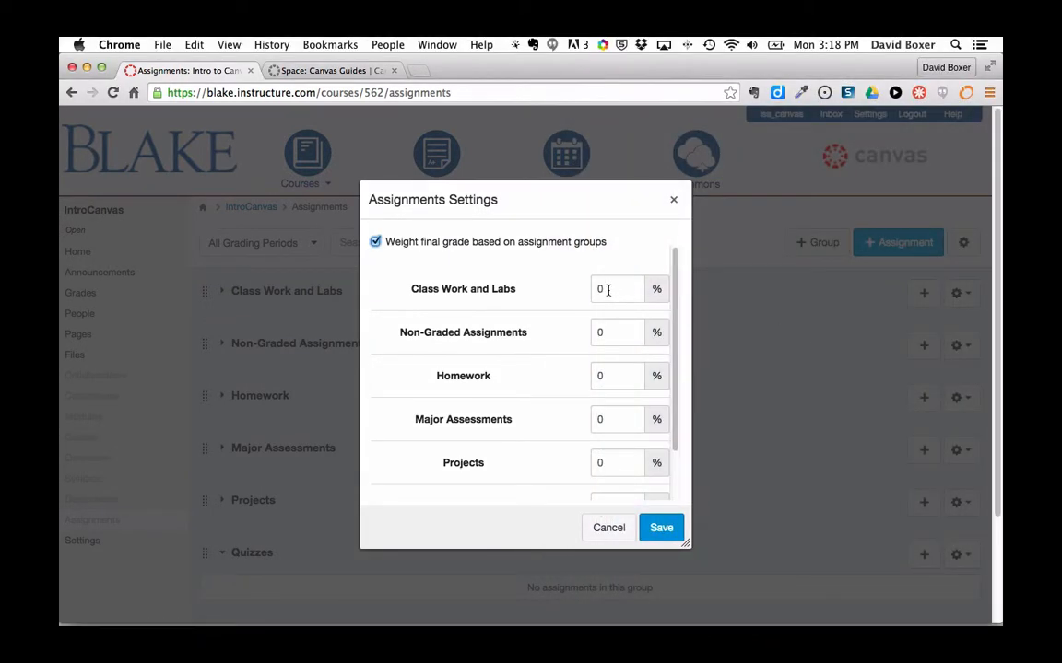
type("20")
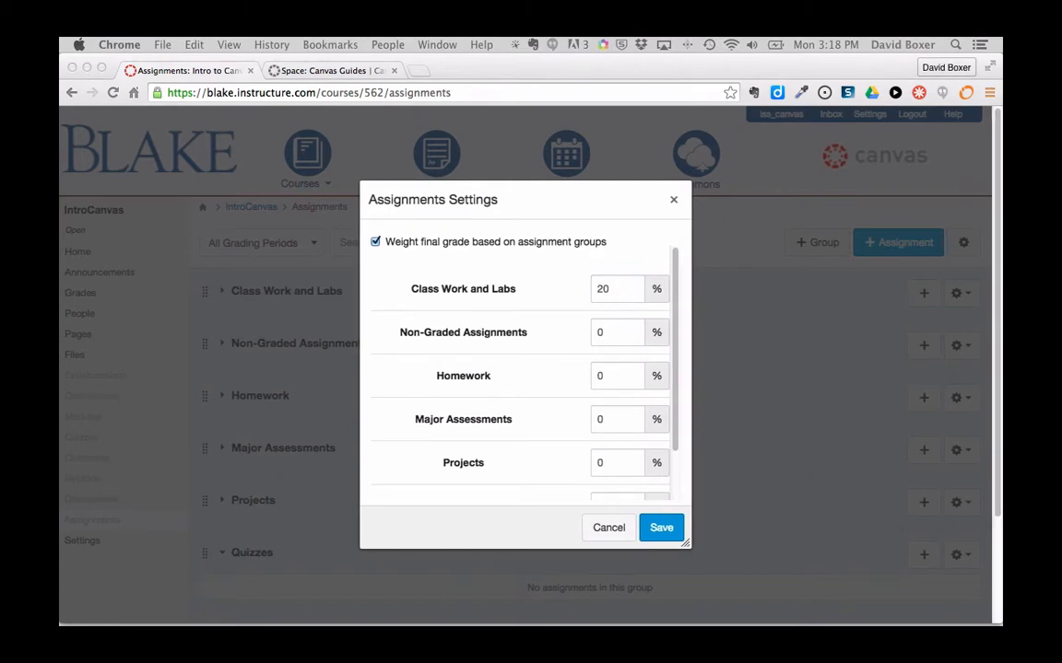
mouse_move(623, 352)
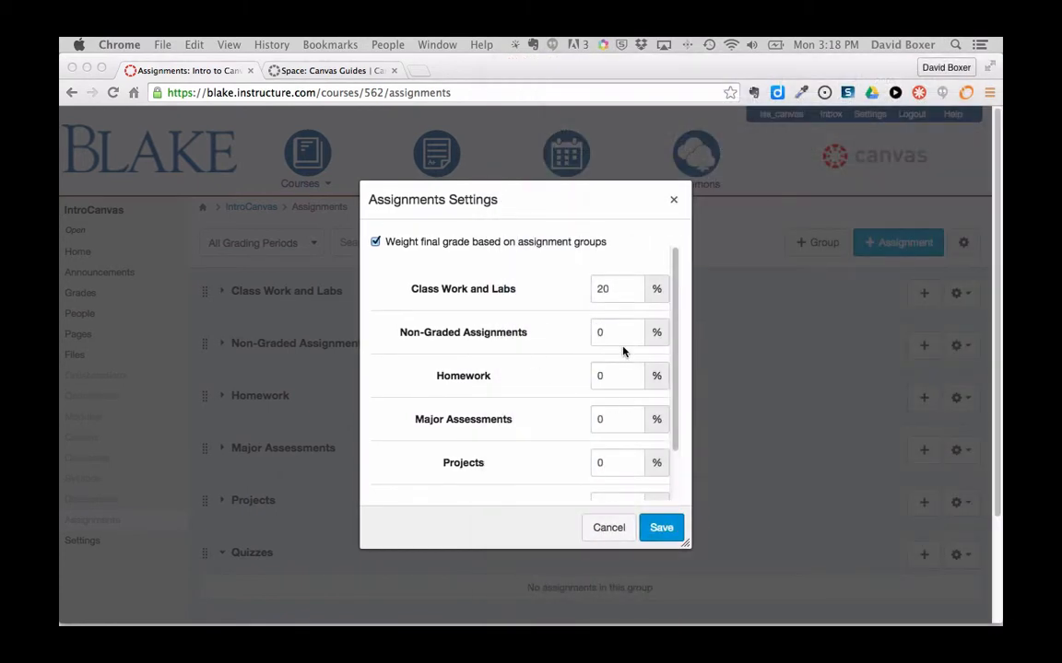
type("10")
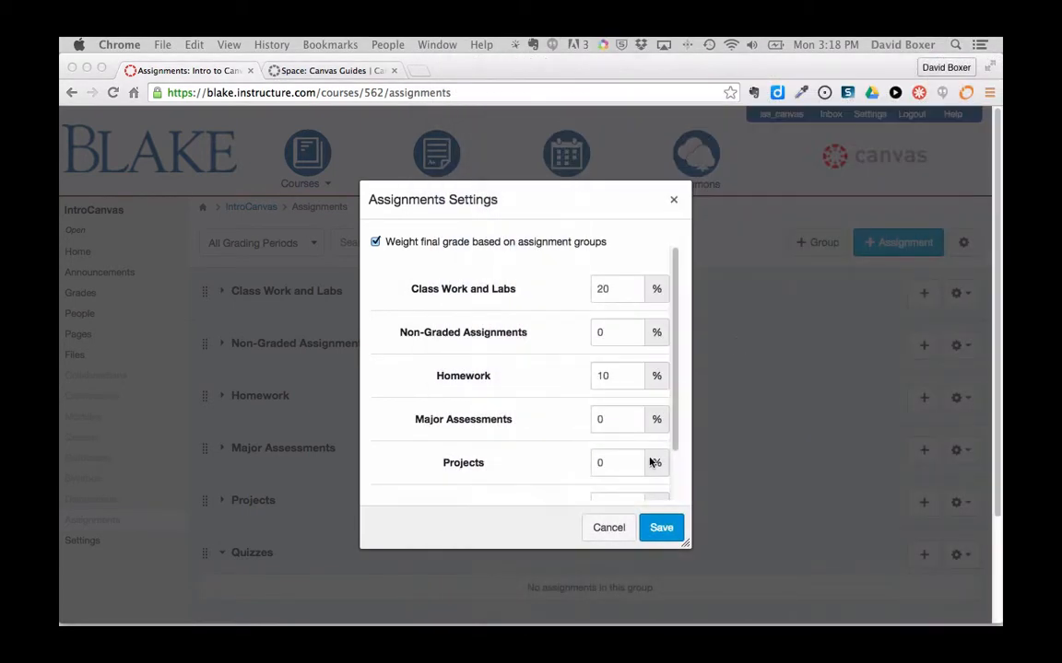
Step: Enter the remaining group weights 20, 30 and 20 percent so the total reads 100%, and save
left_click(615, 463)
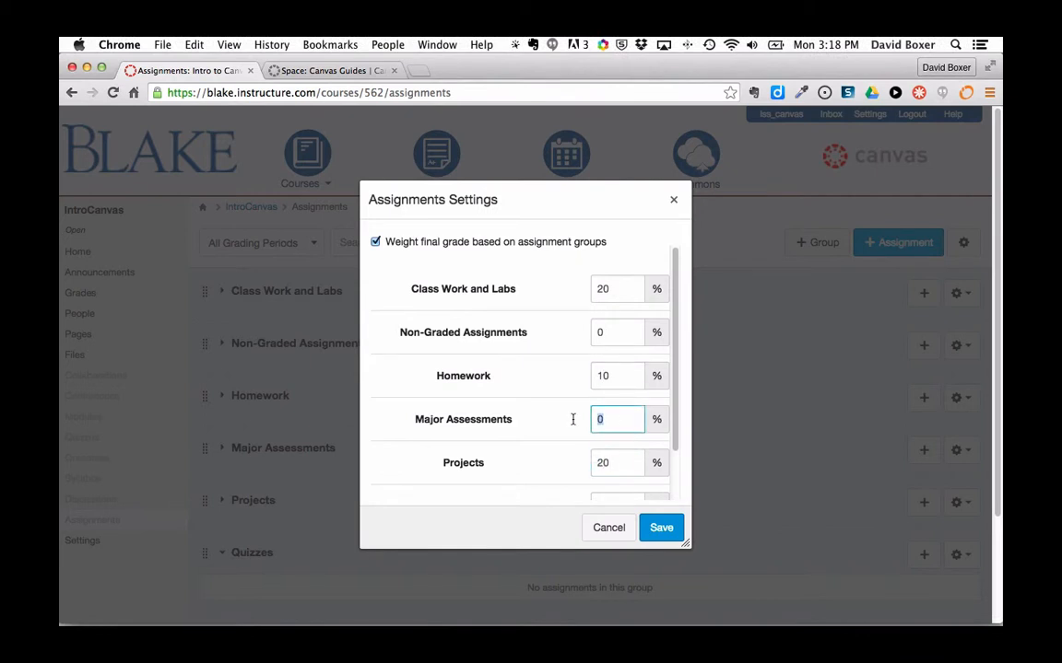
type("20")
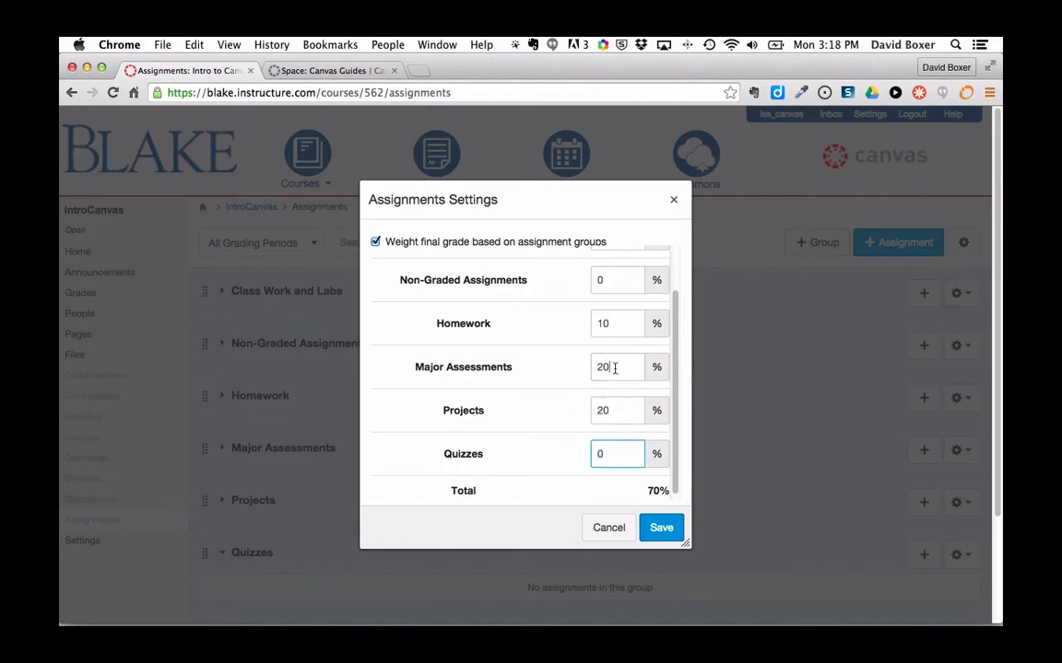
type("30")
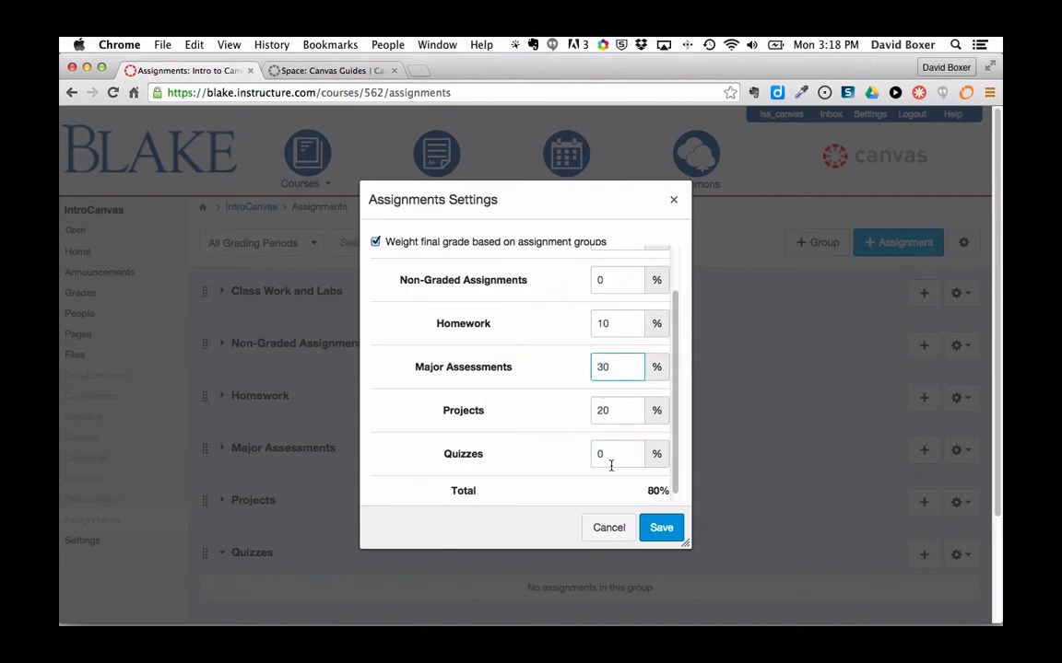
type("20")
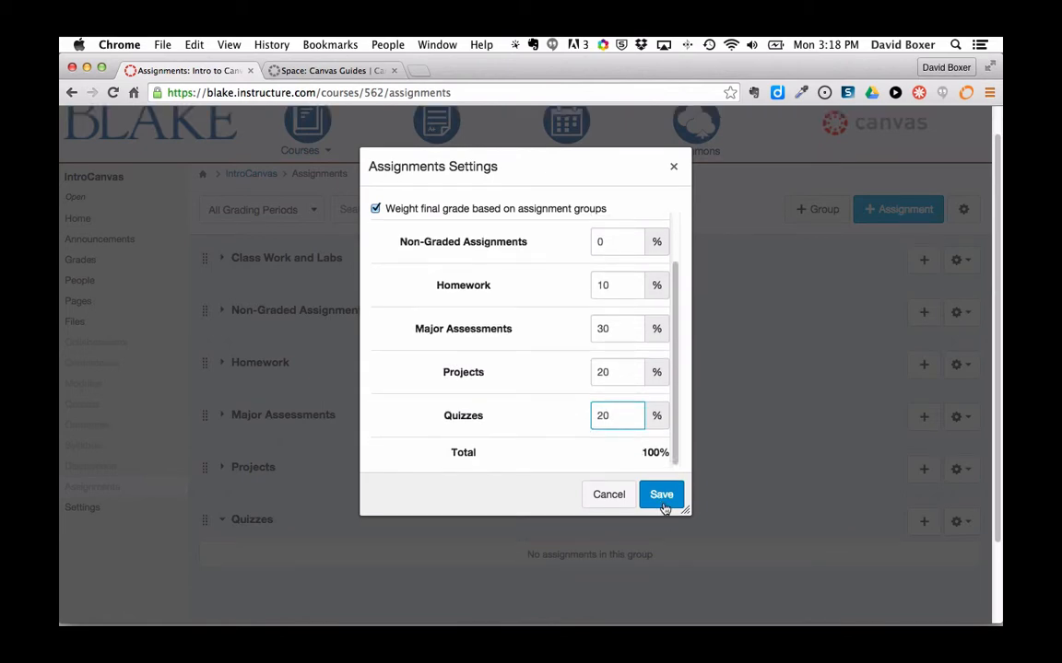
left_click(660, 494)
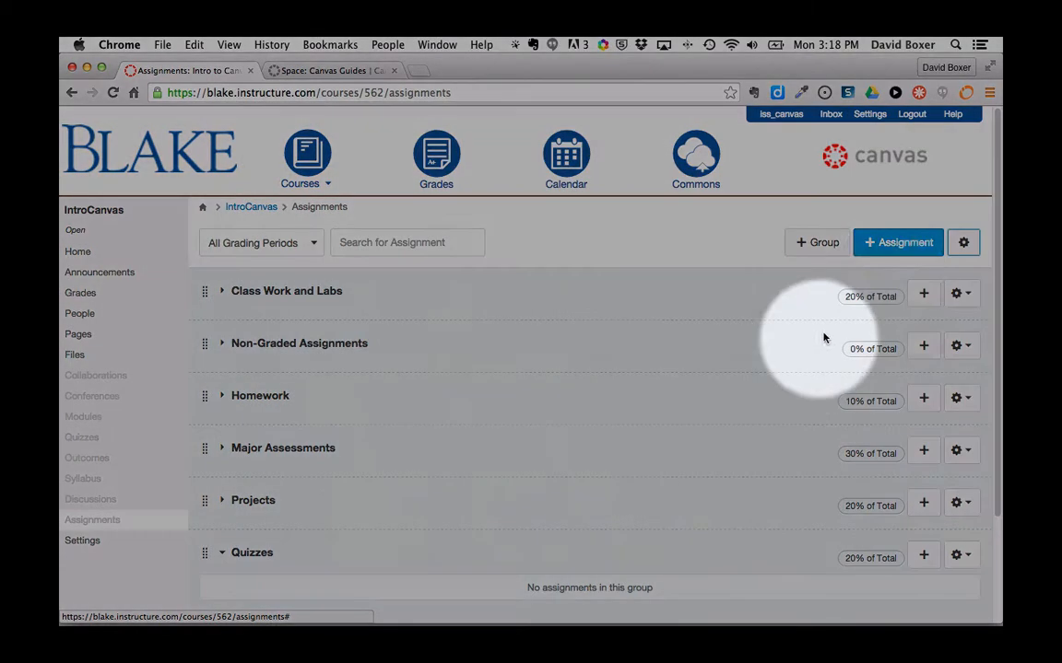
mouse_move(870, 507)
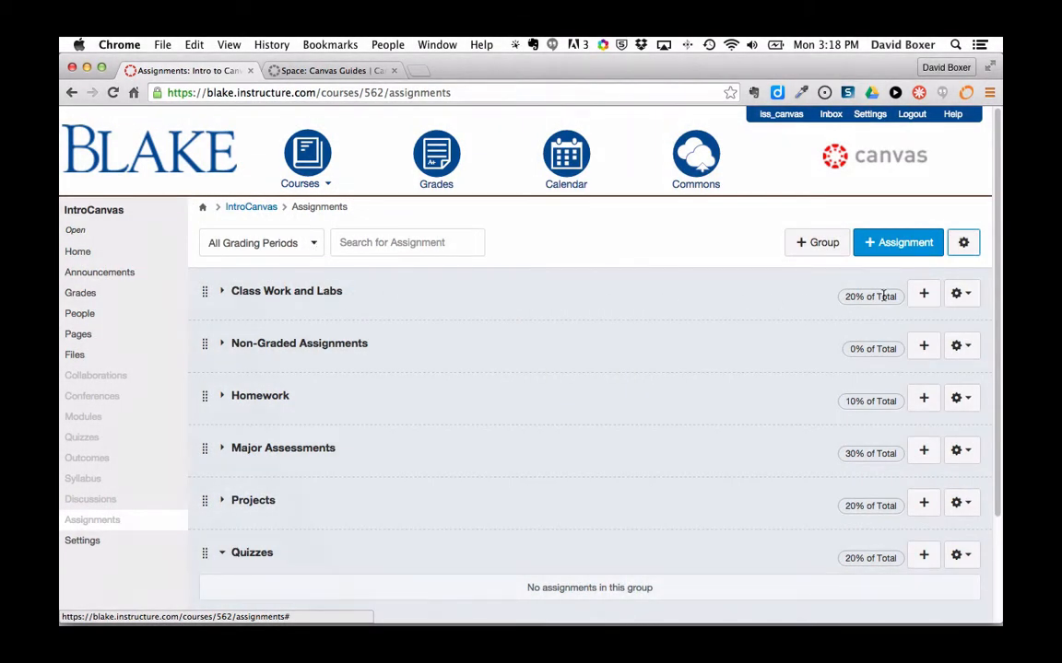
mouse_move(173, 456)
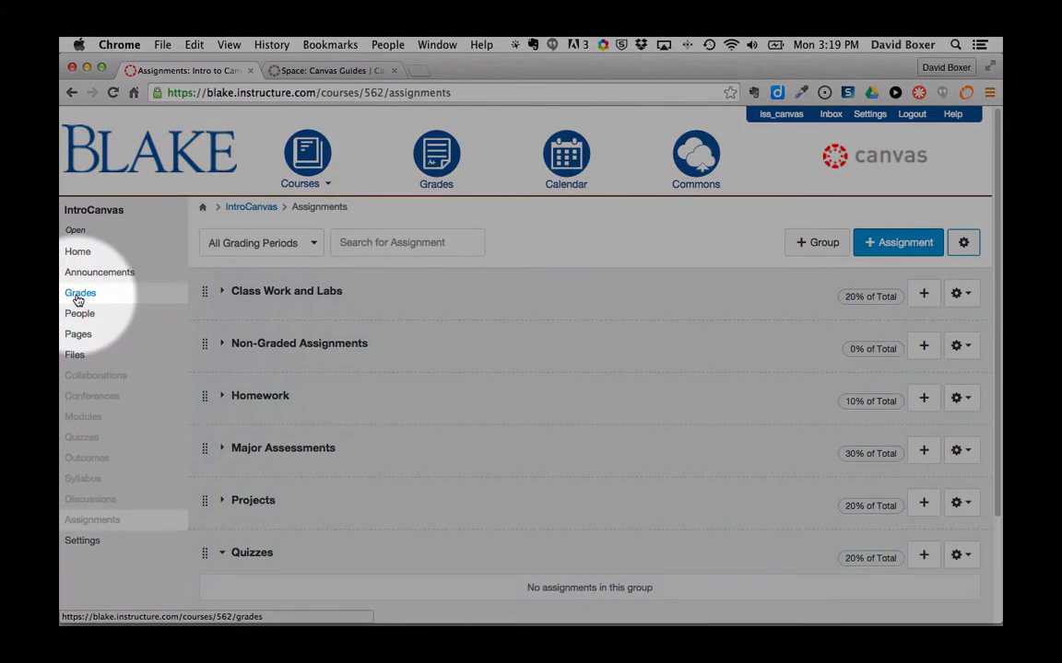
Step: Grade the student's Diagramming a Concussion submission 8 out of 10 in the gradebook
left_click(81, 293)
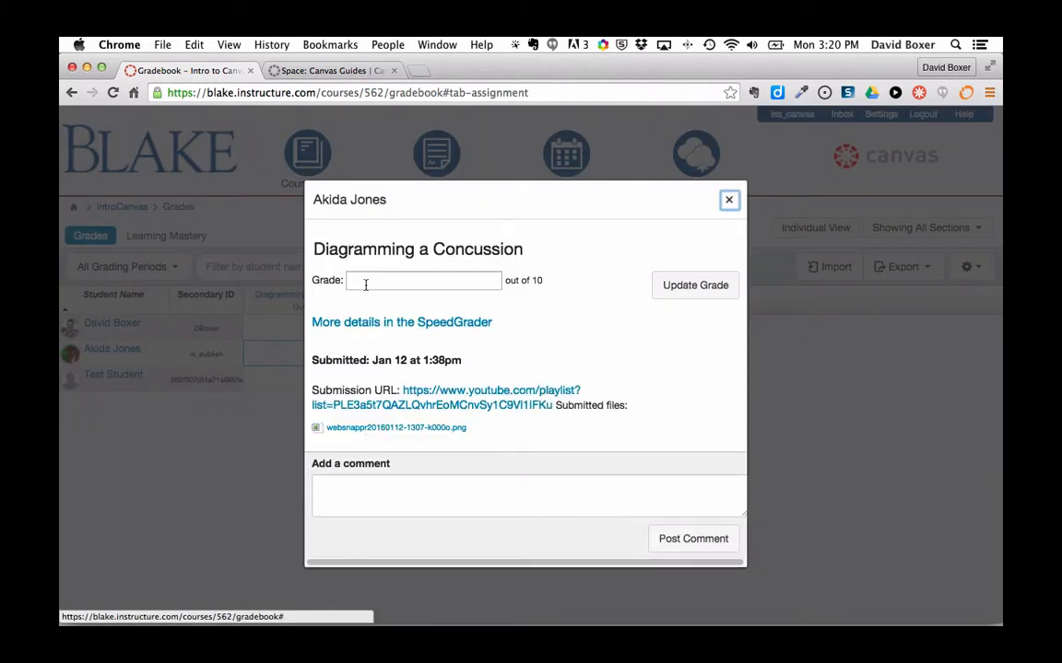
type("8")
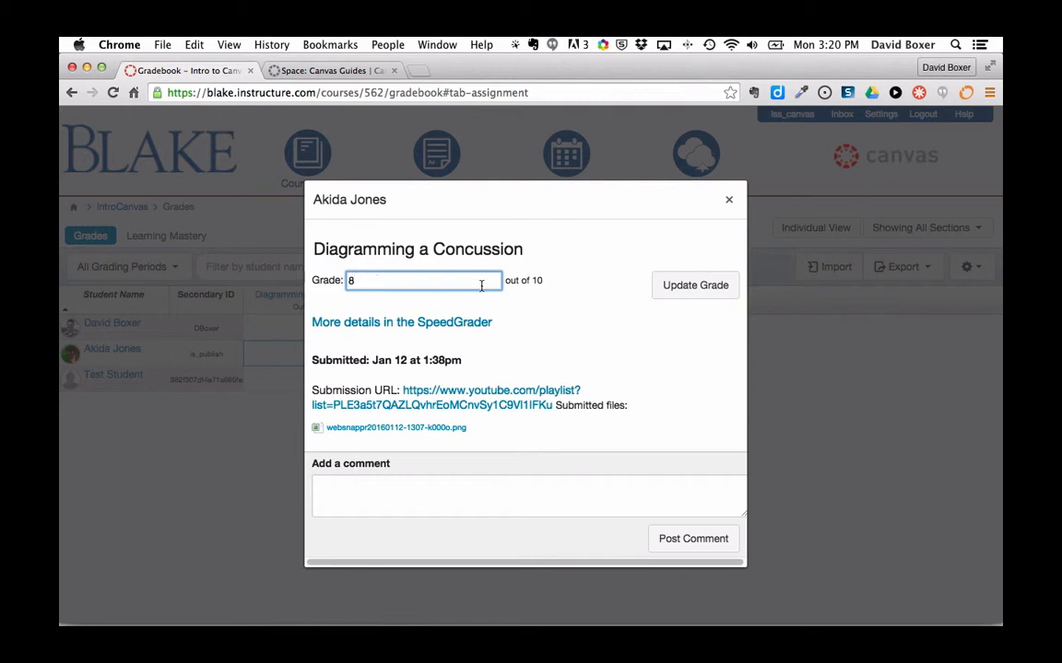
left_click(695, 284)
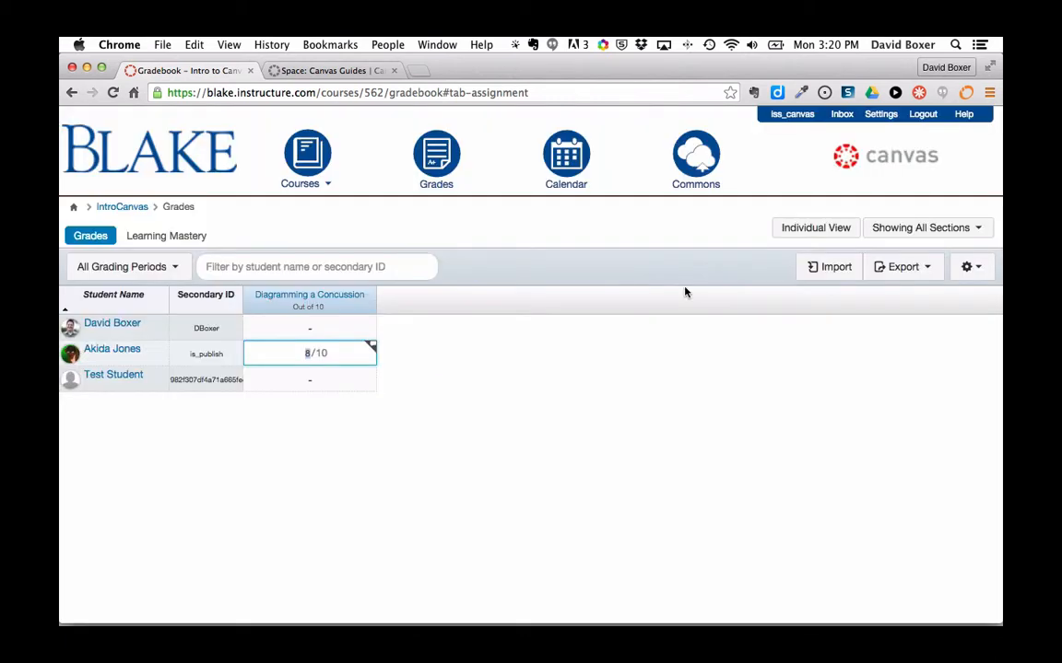
mouse_move(383, 411)
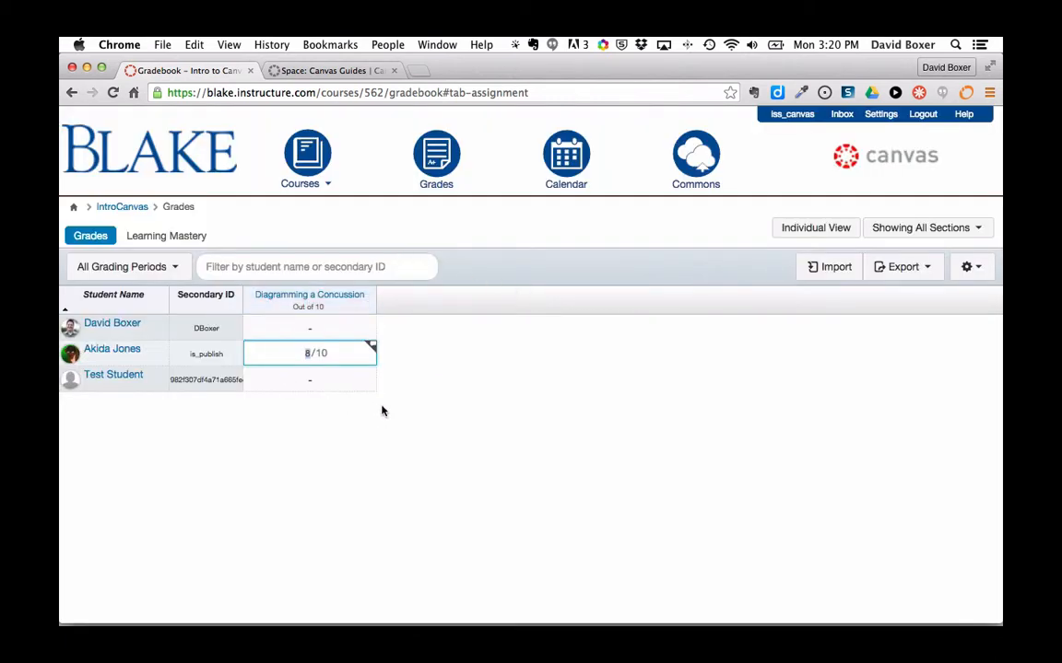
left_click(298, 158)
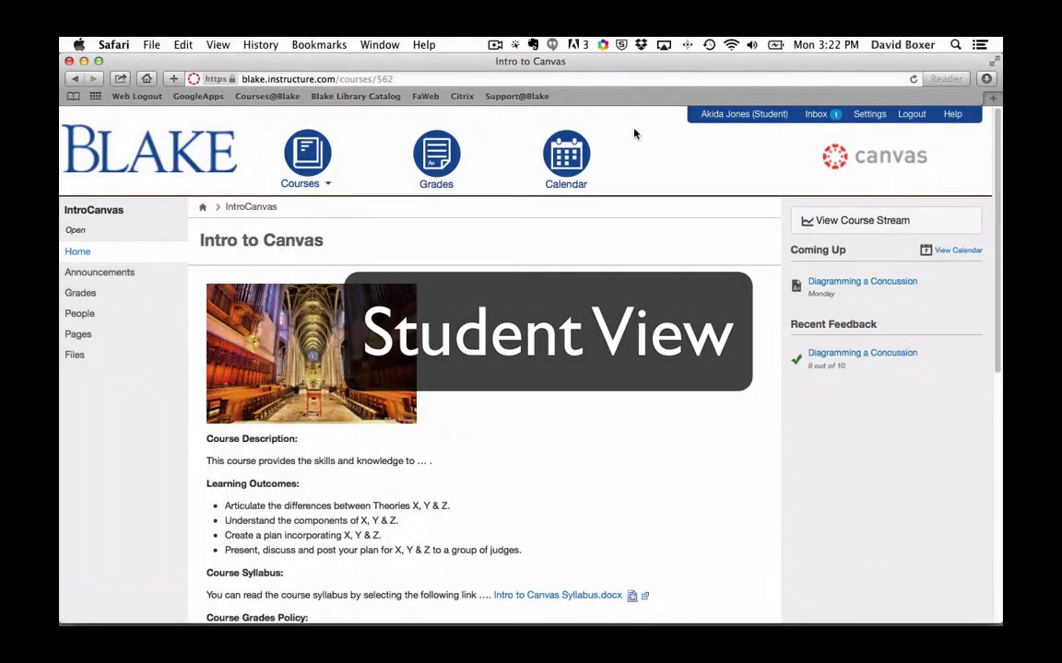
Step: As the student, view the grades summary showing 8/10 and an 80% (B-) weighted total
left_click(81, 291)
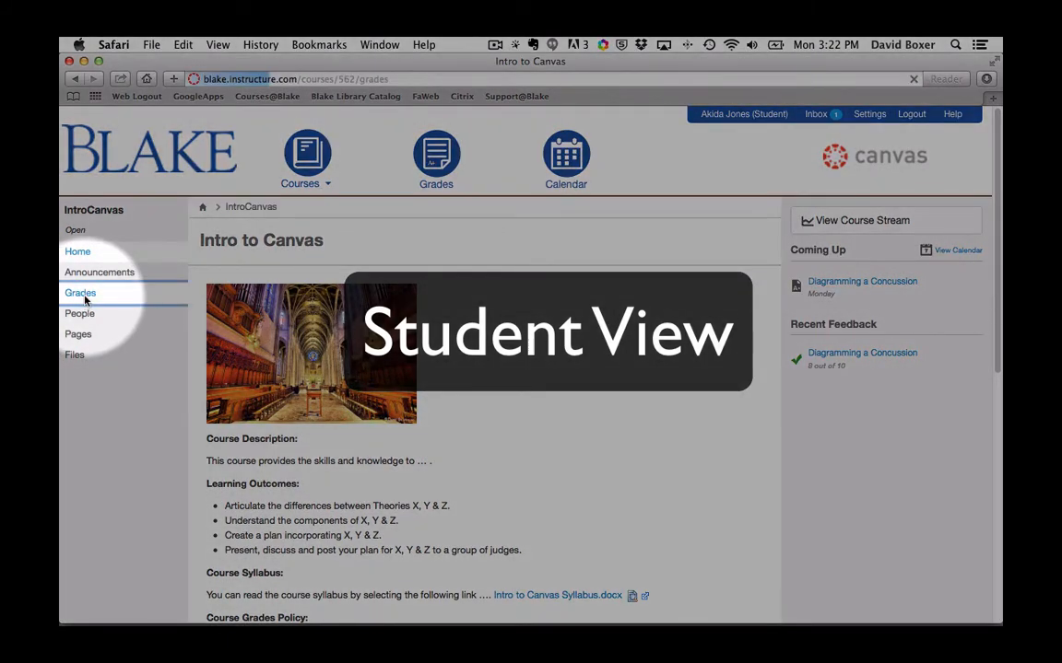
left_click(81, 293)
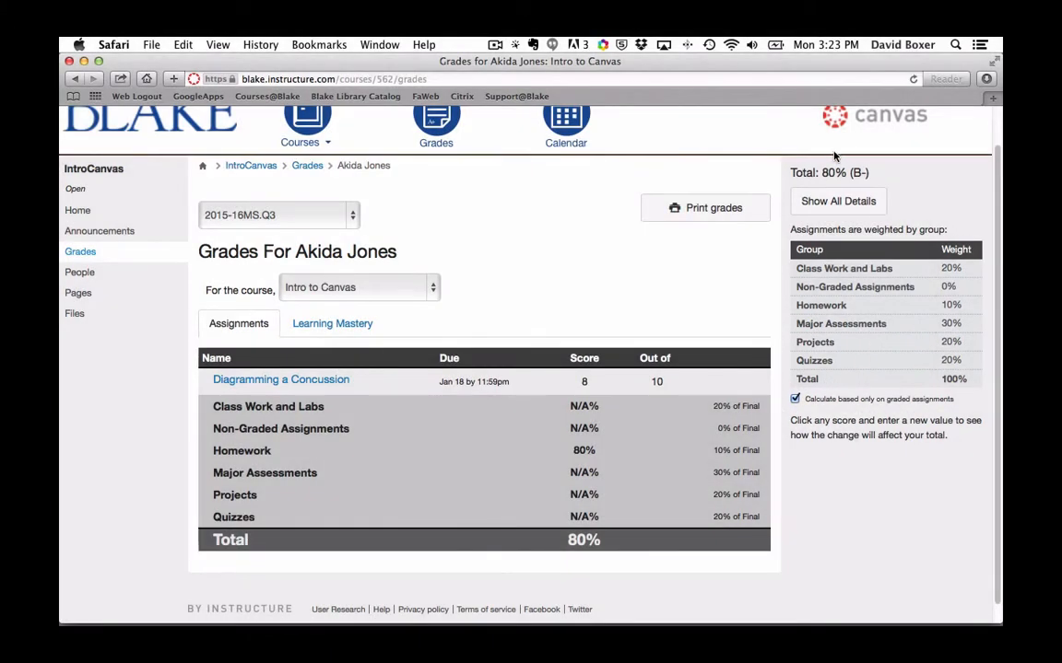
mouse_move(862, 175)
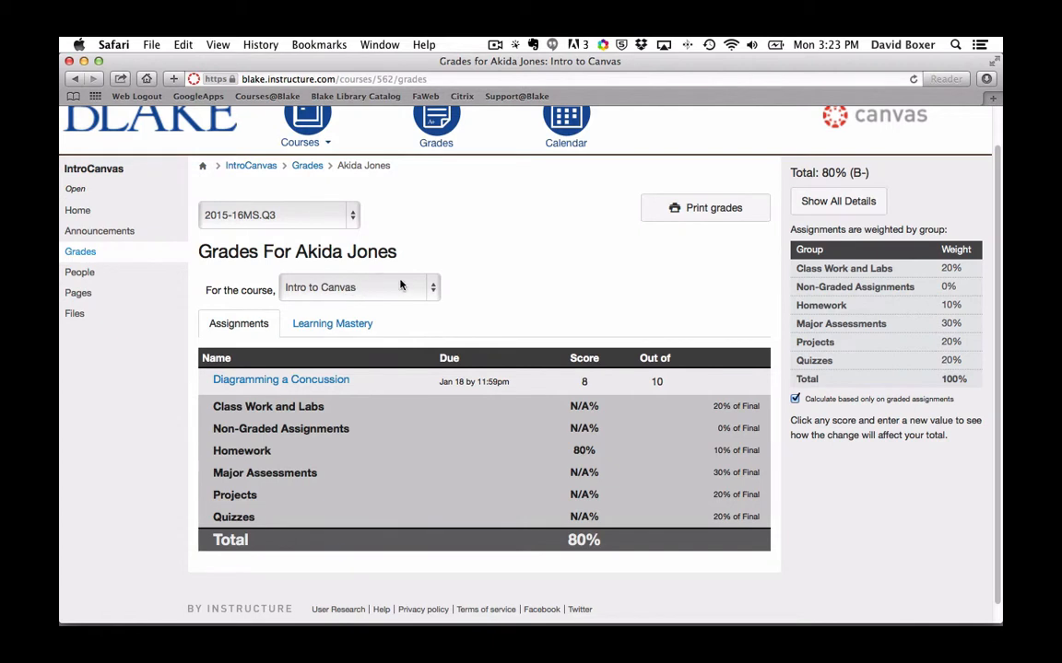
mouse_move(481, 283)
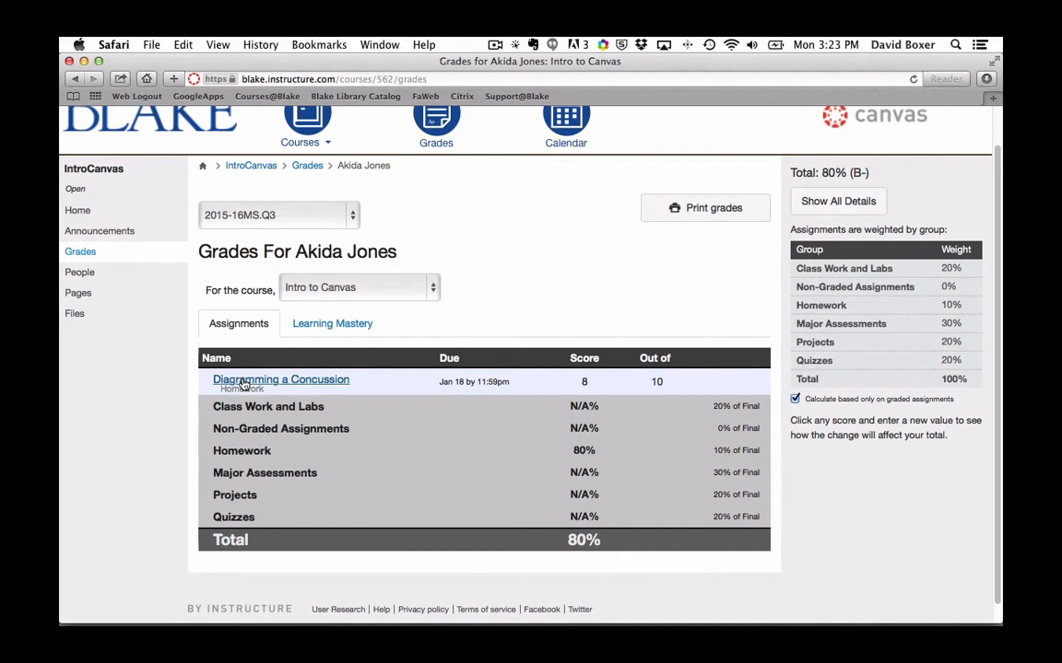
Step: View the Diagramming a Concussion submission details with its playlist link and 8/10 grade
left_click(280, 380)
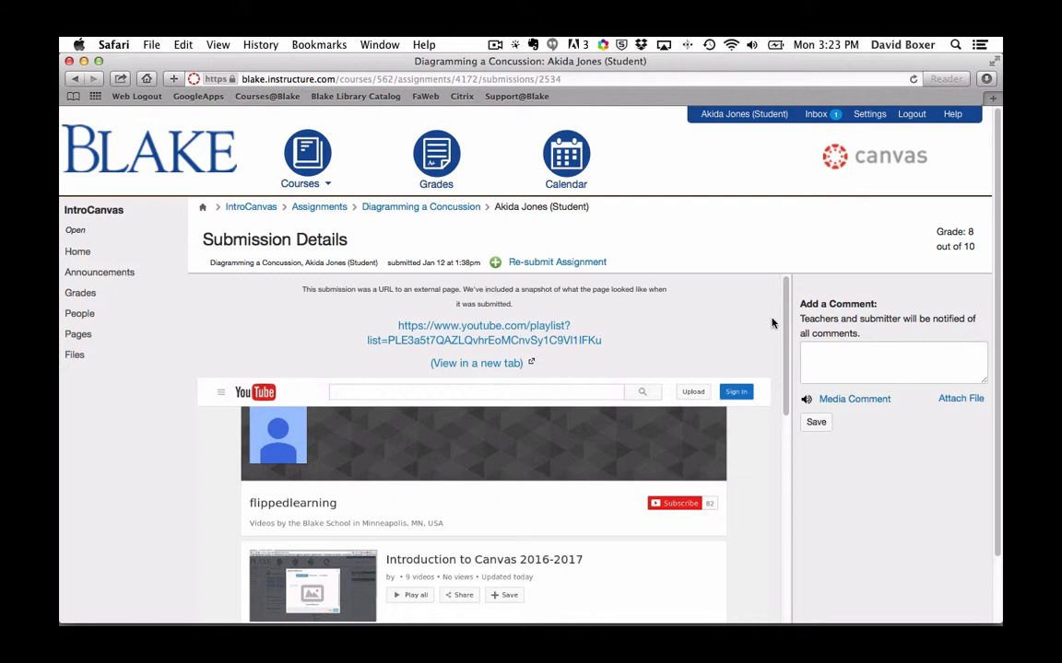
scroll("down", 3)
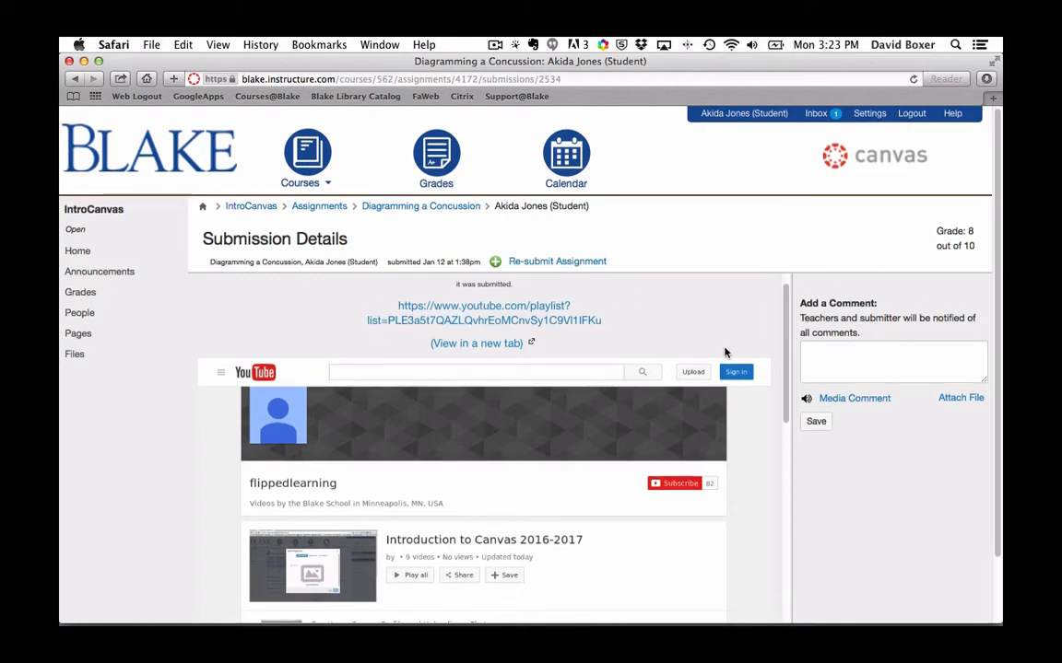
mouse_move(704, 341)
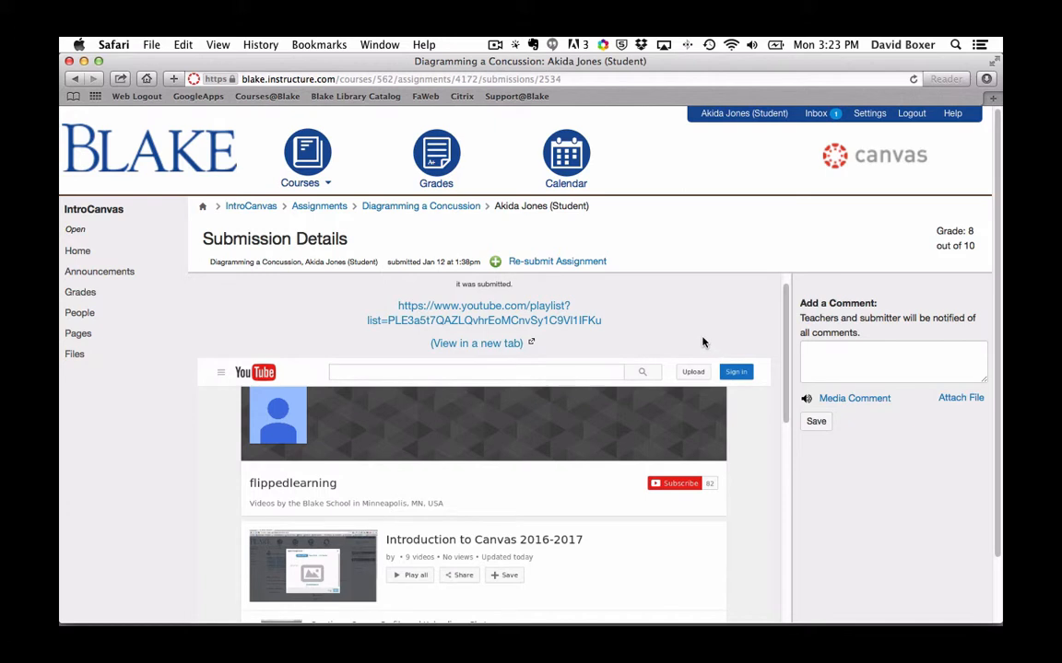